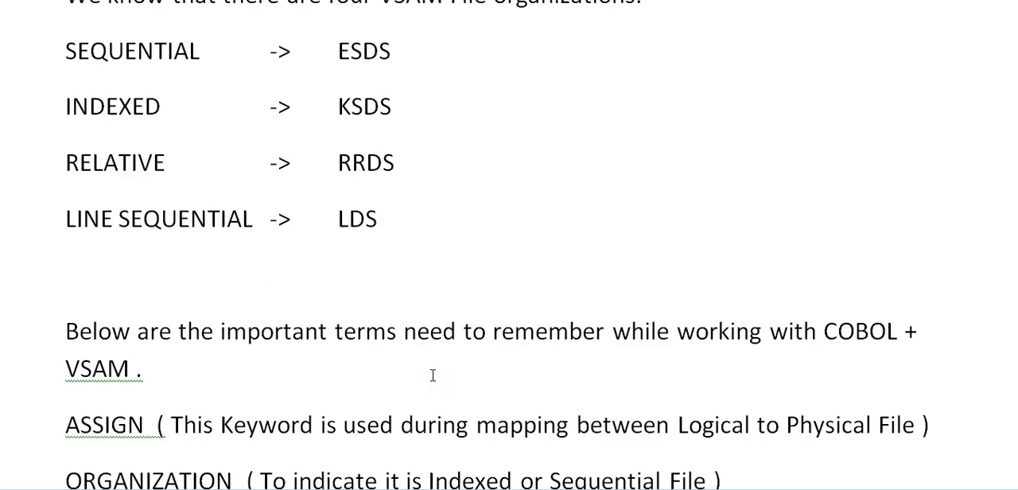
Scroll down past the ACCESS MODE options to the COBOL + VSAM PROGRAM heading with its IDCAMS JCL
{"action": "left_click", "coordinate": [394, 162]}
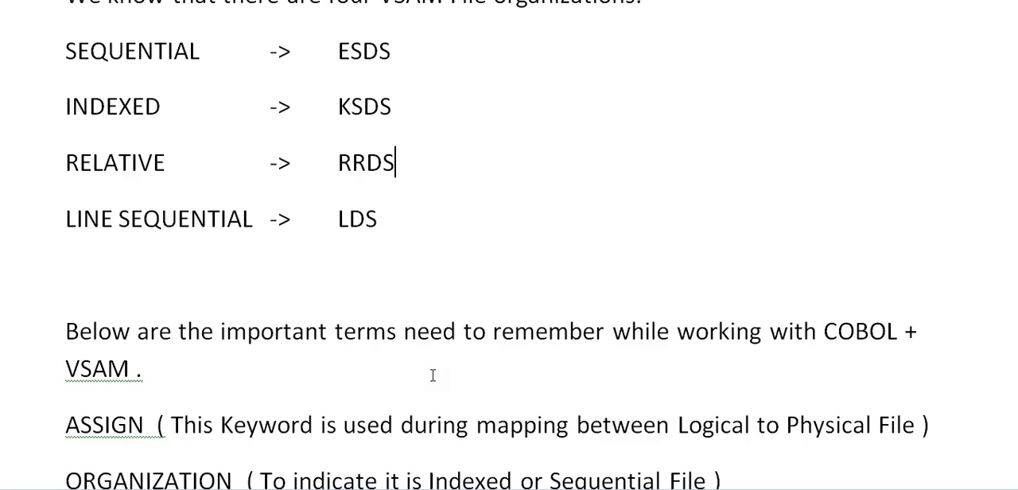
{"action": "scroll", "scroll_direction": "down", "scroll_amount": 3}
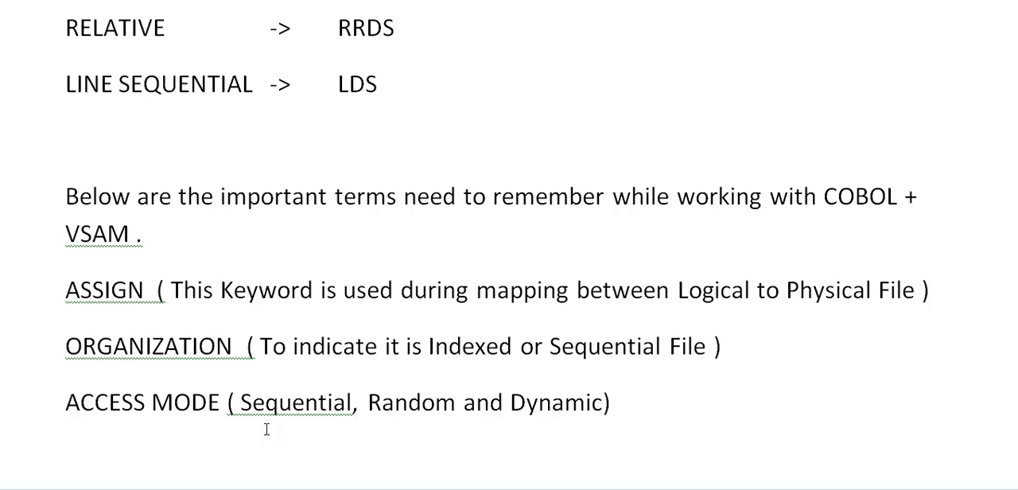
{"action": "left_click", "coordinate": [395, 28]}
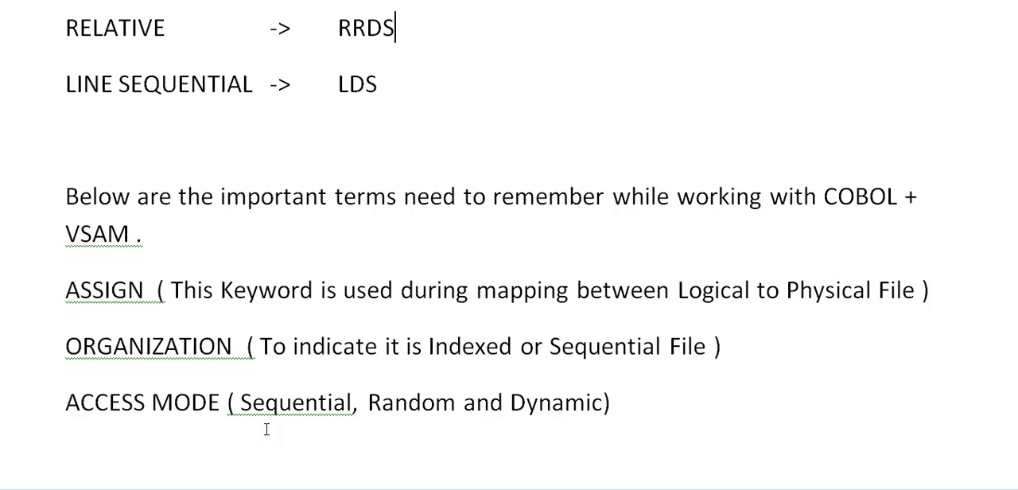
{"action": "scroll", "scroll_direction": "down", "scroll_amount": 3}
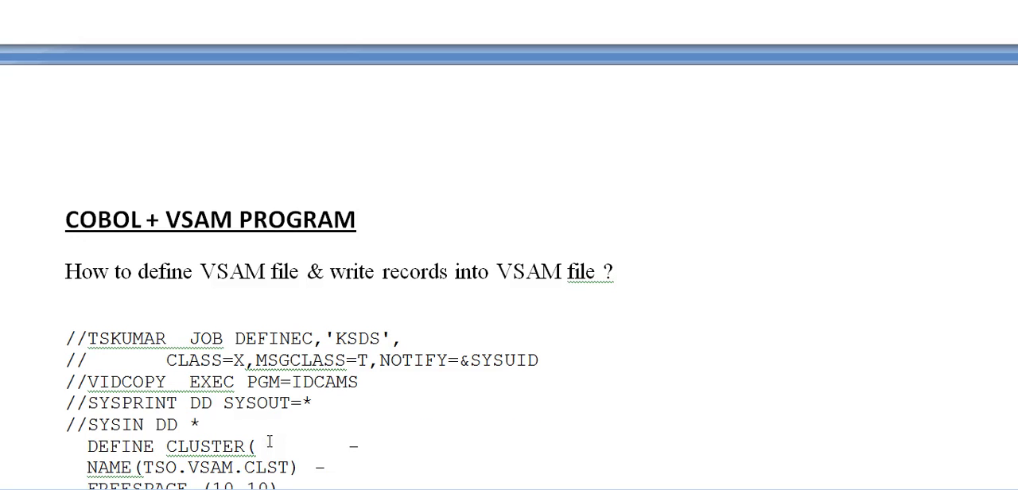
{"action": "scroll", "scroll_direction": "down", "scroll_amount": 3}
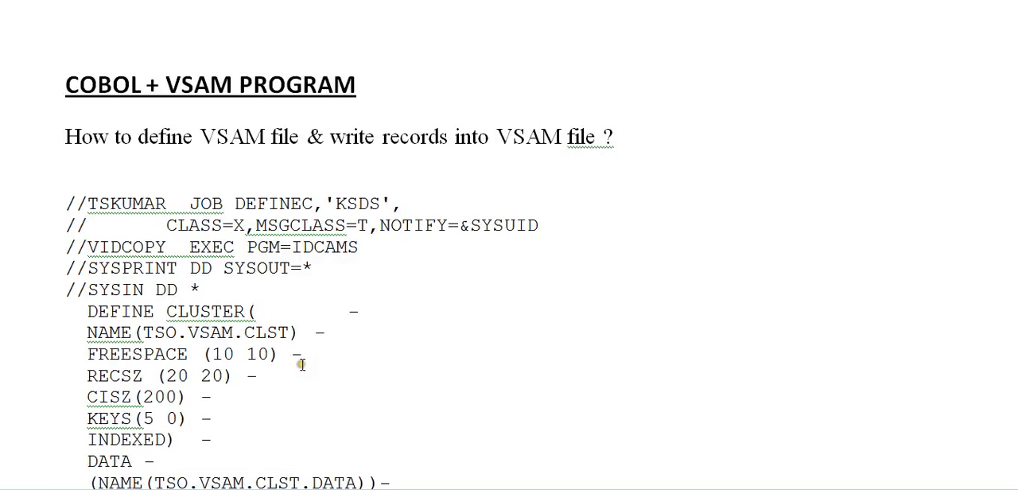
{"action": "scroll", "scroll_direction": "down", "scroll_amount": 3}
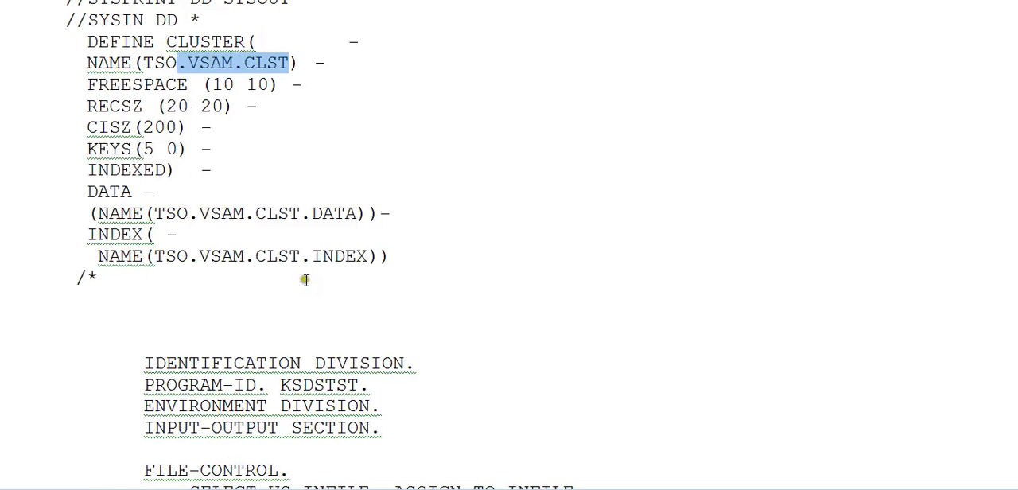
{"action": "scroll", "scroll_direction": "up", "scroll_amount": 3}
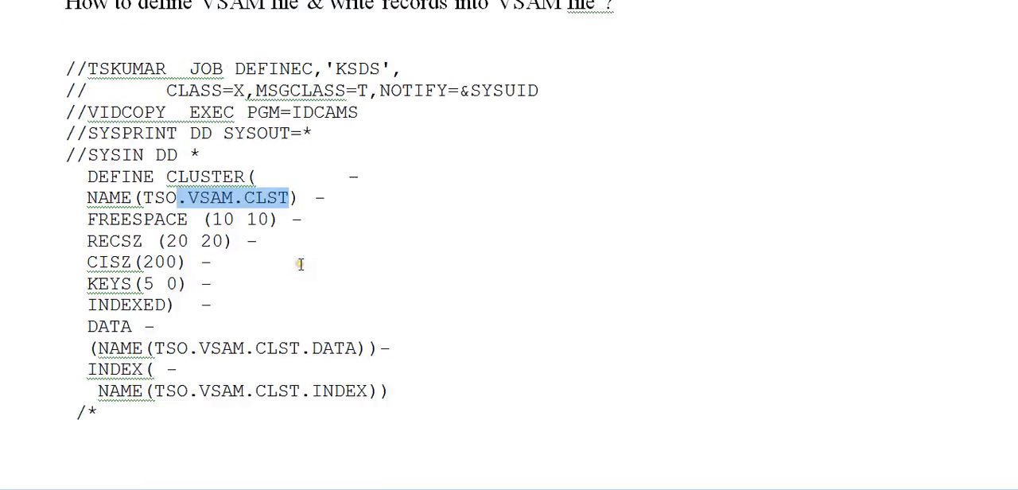
{"action": "scroll", "scroll_direction": "down", "scroll_amount": 3}
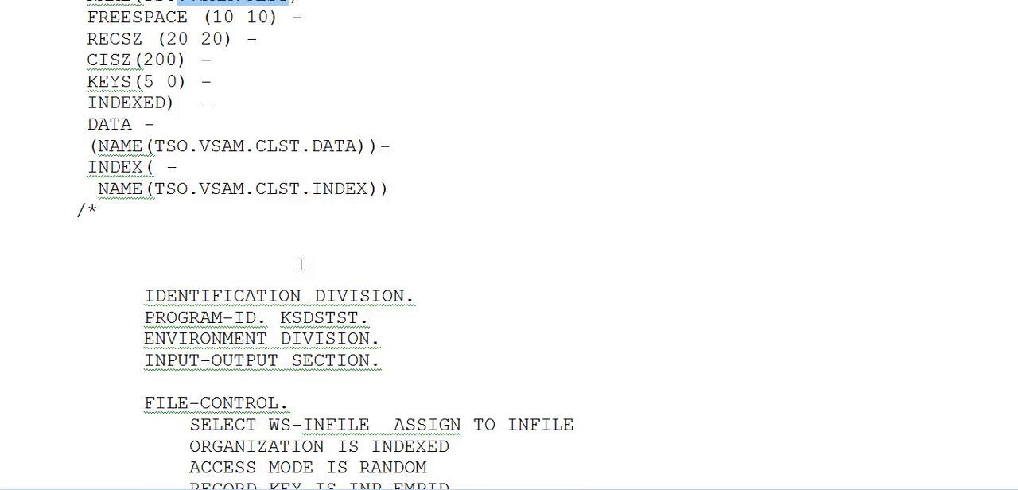
{"action": "scroll", "scroll_direction": "down", "scroll_amount": 3}
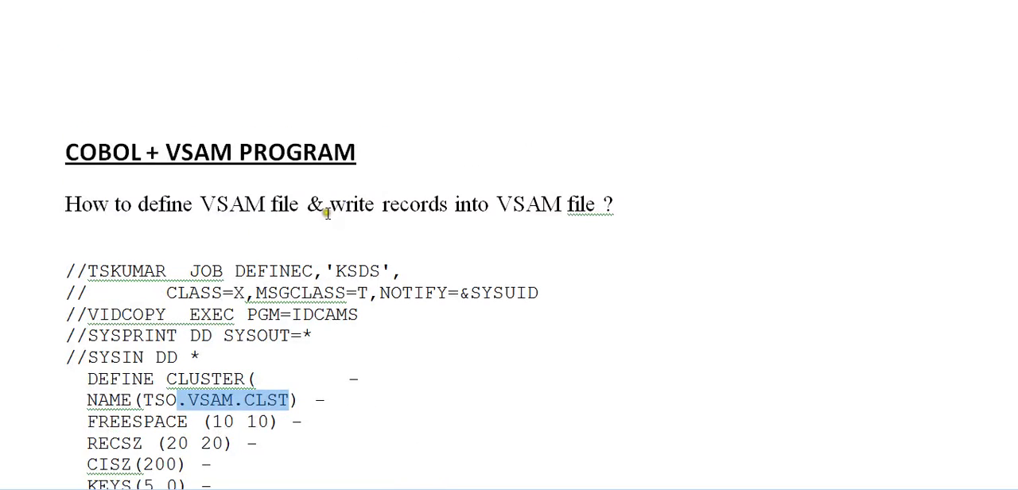
{"action": "scroll", "scroll_direction": "down", "scroll_amount": 3}
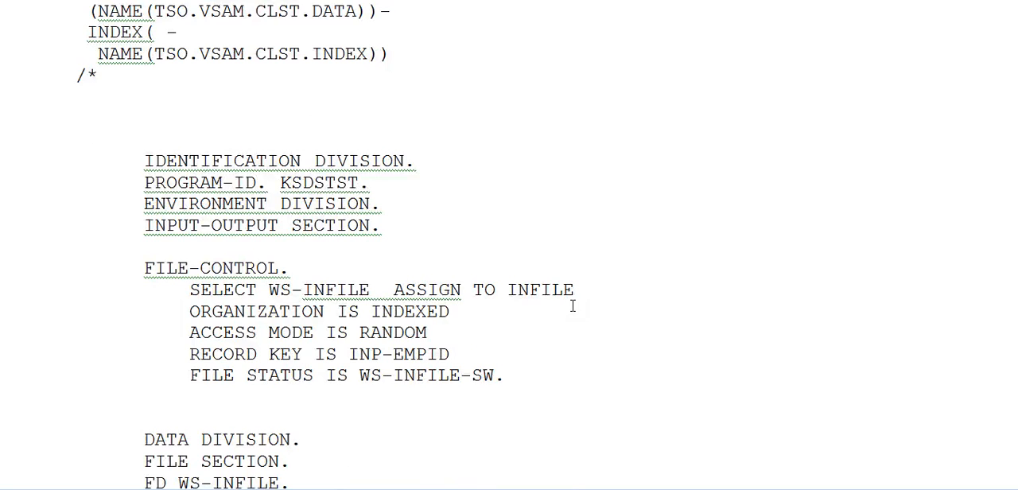
{"action": "mouse_move", "coordinate": [188, 223]}
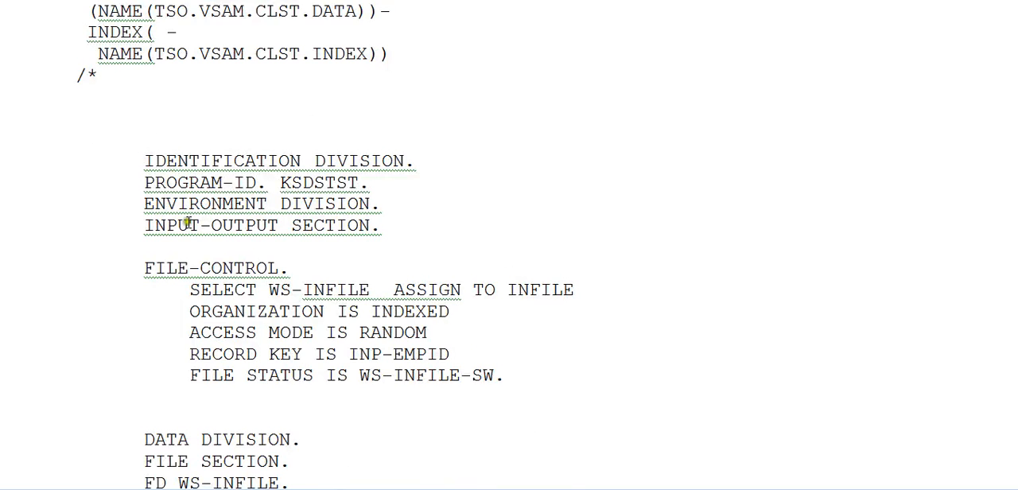
Scroll to the FILE-CONTROL entries and highlight WS-INFILE, then the record key INP-EMPID
{"action": "scroll", "scroll_direction": "down", "scroll_amount": 3}
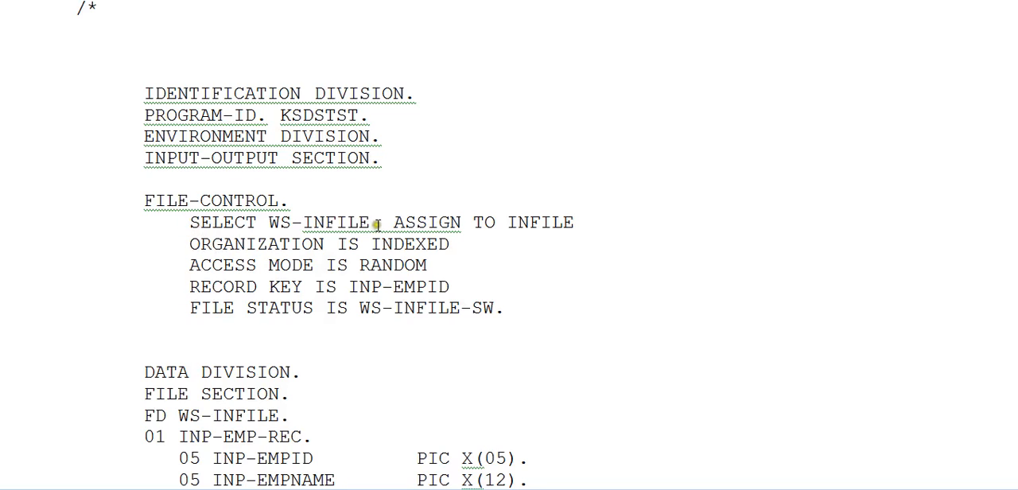
{"action": "double_click", "coordinate": [319, 222]}
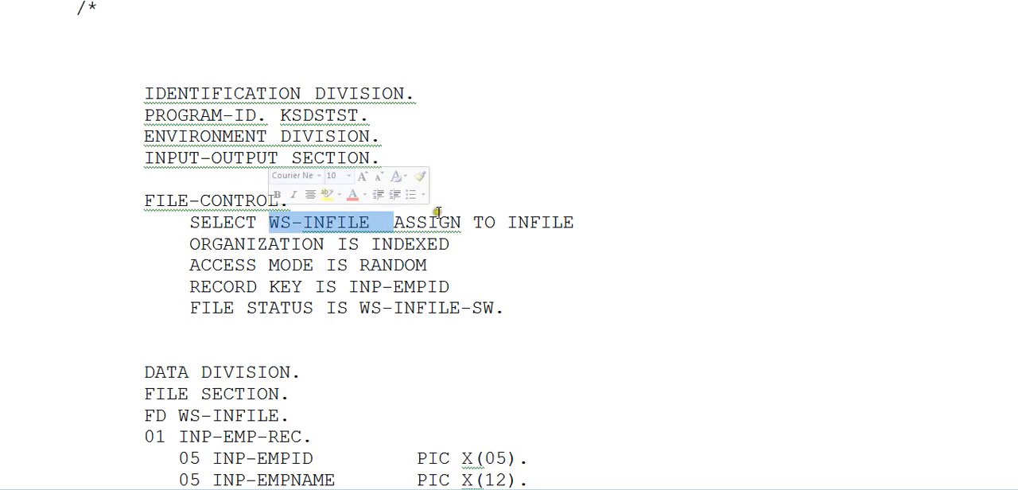
{"action": "left_click", "coordinate": [451, 245]}
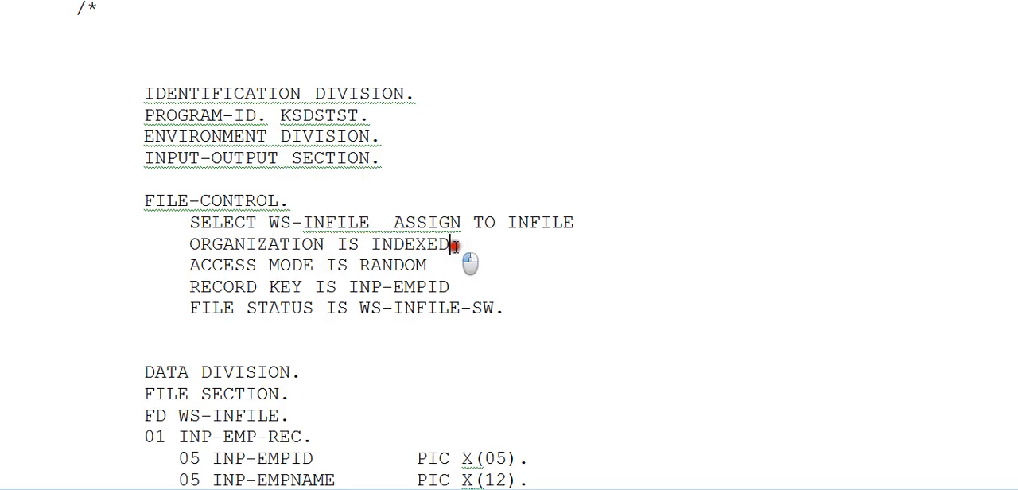
{"action": "double_click", "coordinate": [409, 245]}
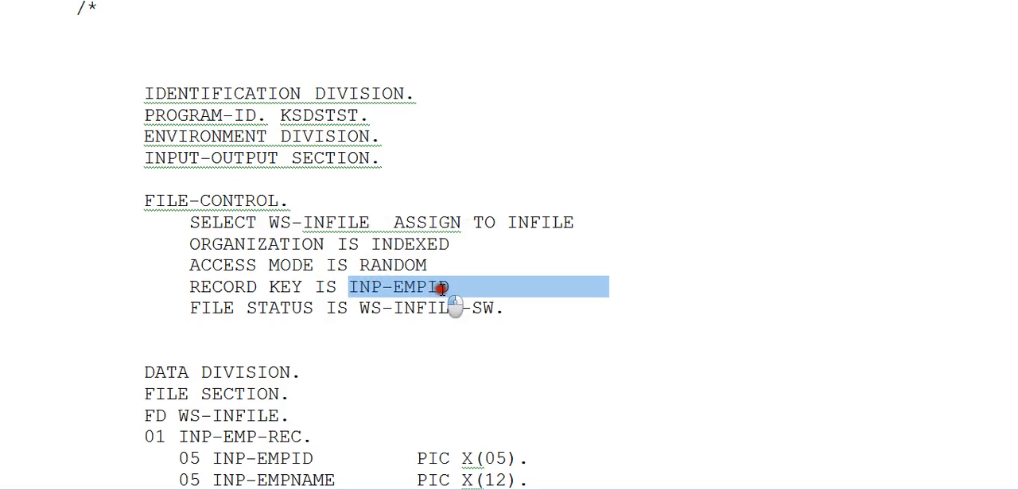
{"action": "scroll", "scroll_direction": "up", "scroll_amount": 3}
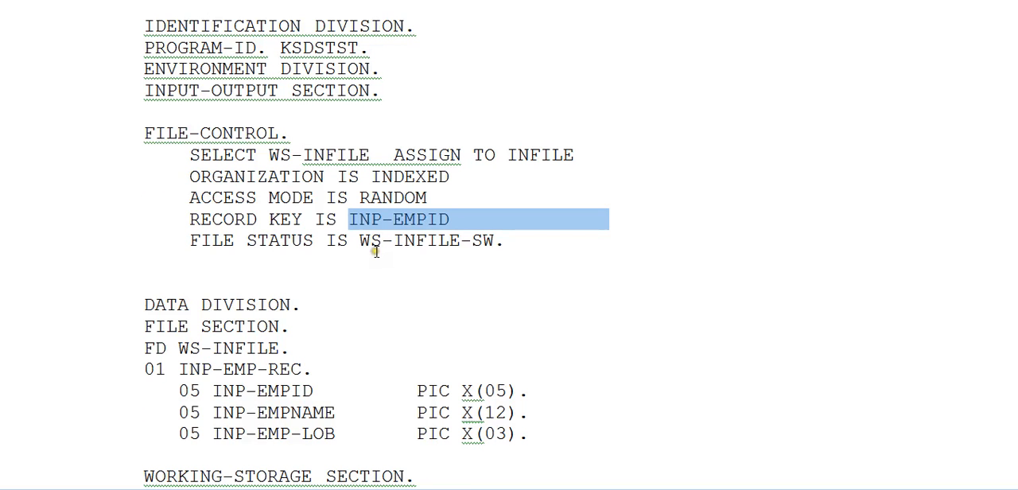
{"action": "mouse_move", "coordinate": [375, 280]}
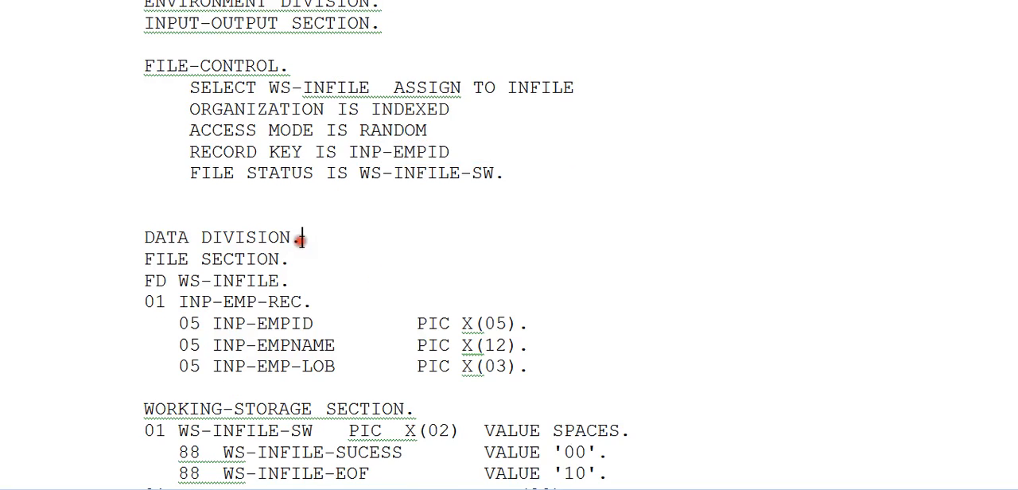
Scroll through WORKING-STORAGE, highlighting WS-INFILE-SUCESS and the status switches, until K1000-MAIN-PARA appears
{"action": "scroll", "scroll_direction": "down", "scroll_amount": 3}
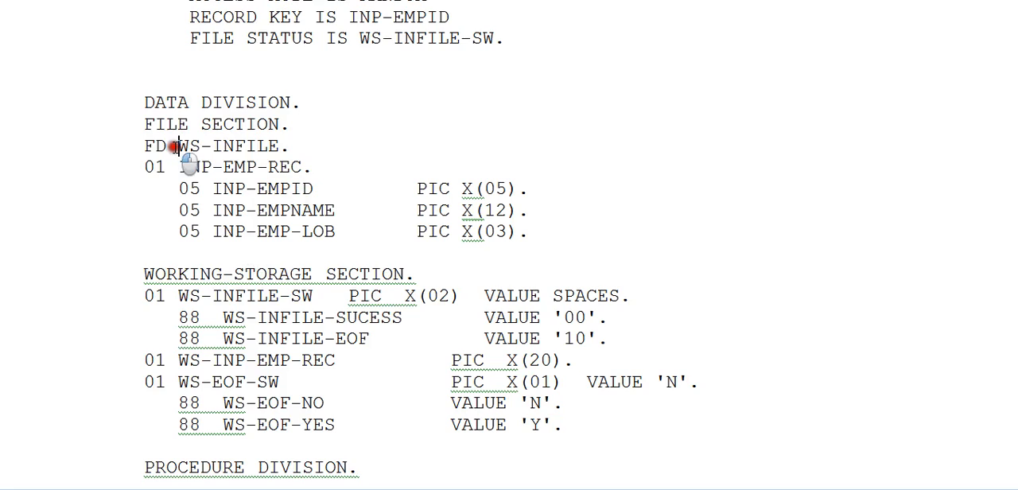
{"action": "double_click", "coordinate": [229, 144]}
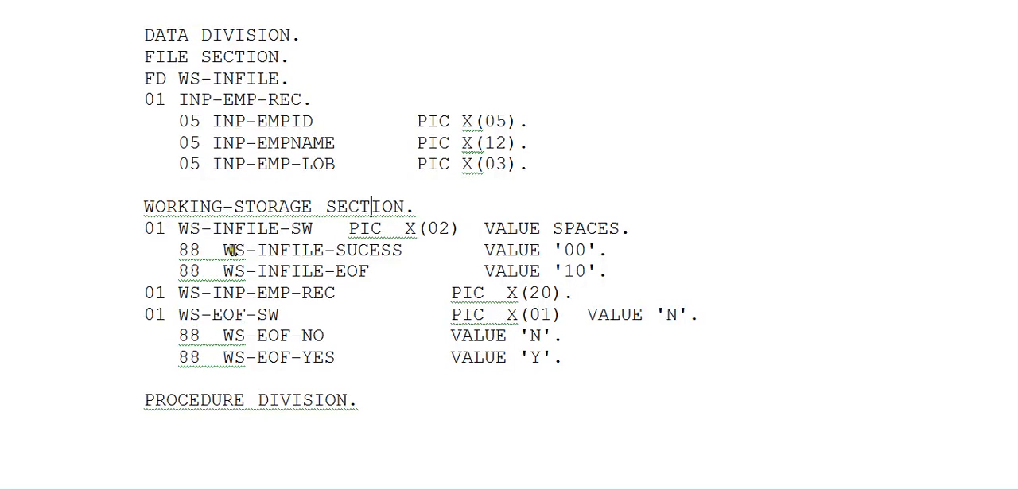
{"action": "double_click", "coordinate": [235, 248]}
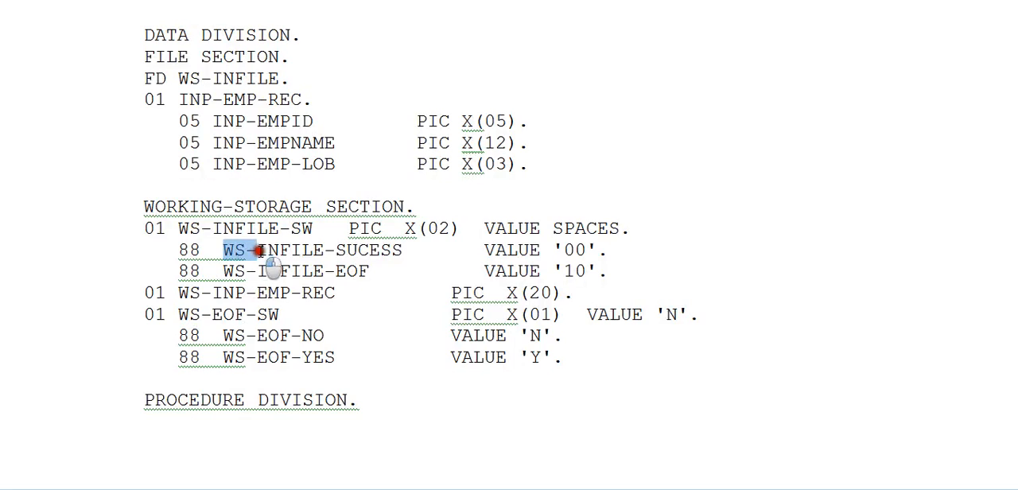
{"action": "double_click", "coordinate": [315, 249]}
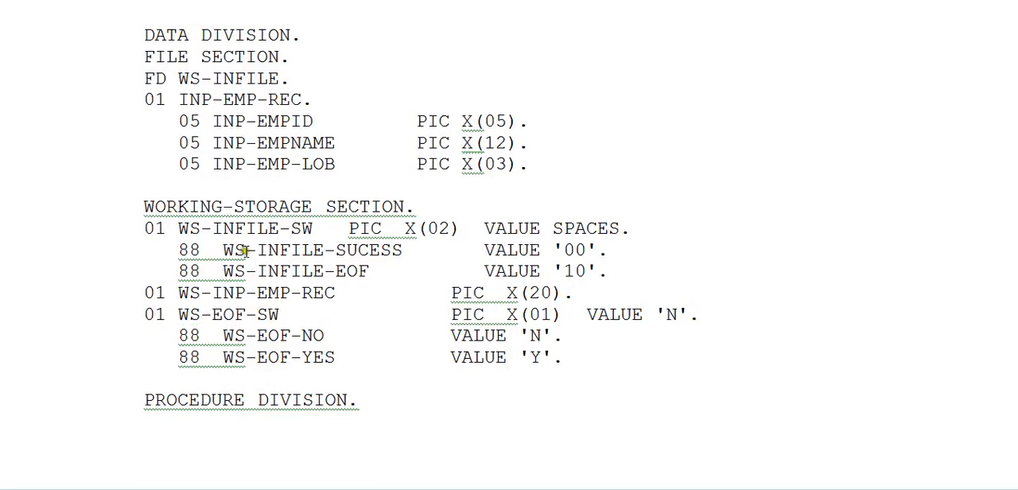
{"action": "mouse_move", "coordinate": [413, 259]}
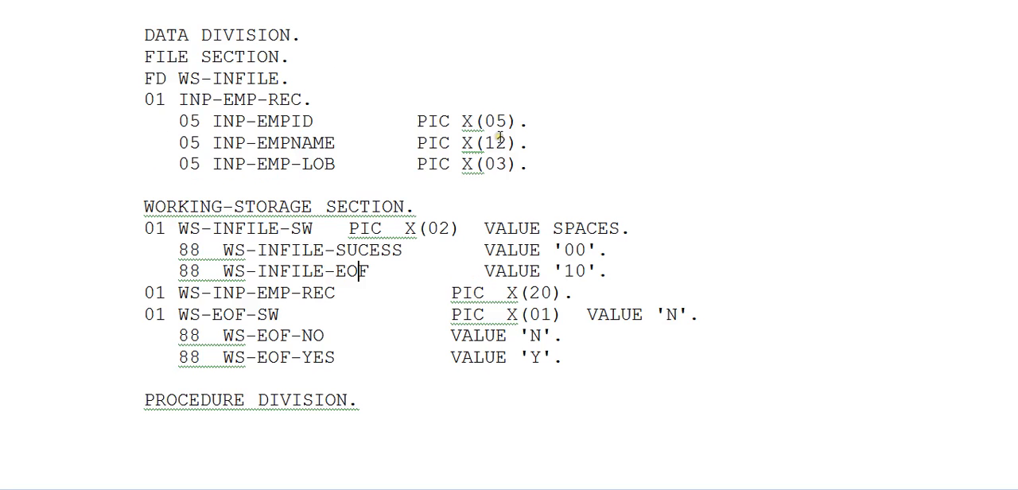
{"action": "left_click_drag", "start_coordinate": [142, 78], "coordinate": [484, 143]}
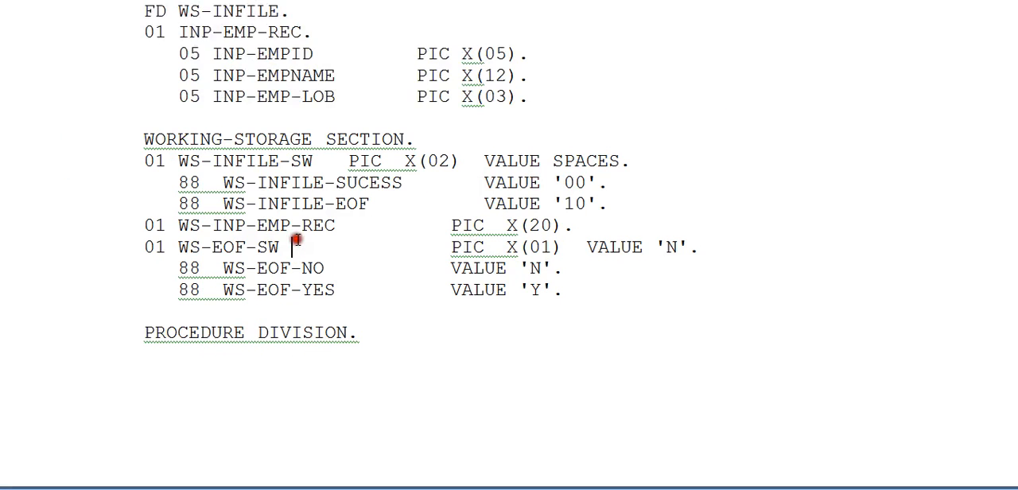
{"action": "scroll", "scroll_direction": "down", "scroll_amount": 3}
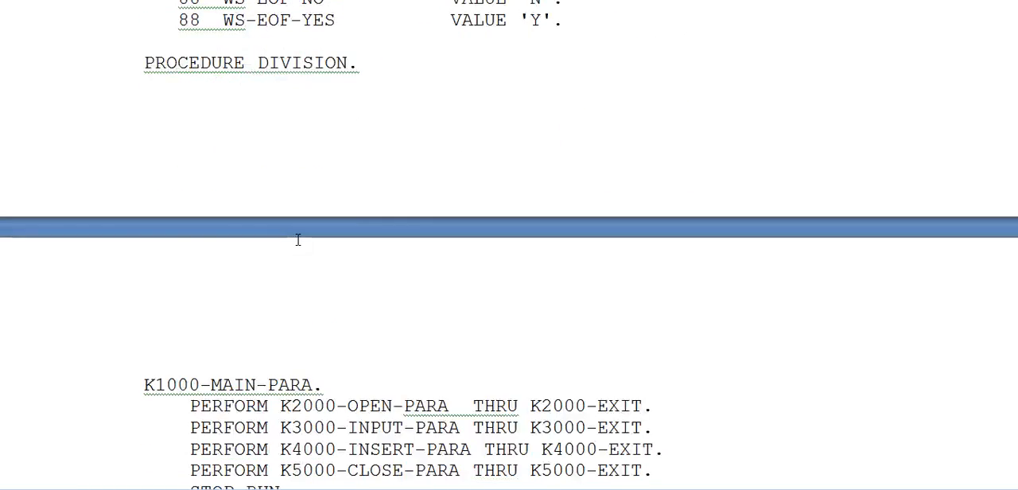
Highlight K2000-OPEN-PARA and scroll down through K3000-INPUT-PARA, K4000-INSERT-PARA and K5000-CLOSE-PARA
{"action": "scroll", "scroll_direction": "down", "scroll_amount": 3}
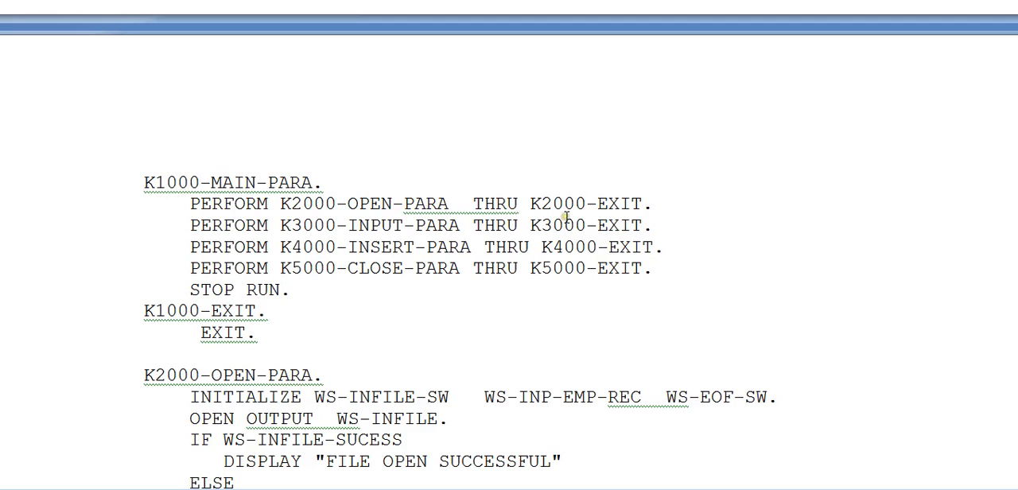
{"action": "mouse_move", "coordinate": [294, 203]}
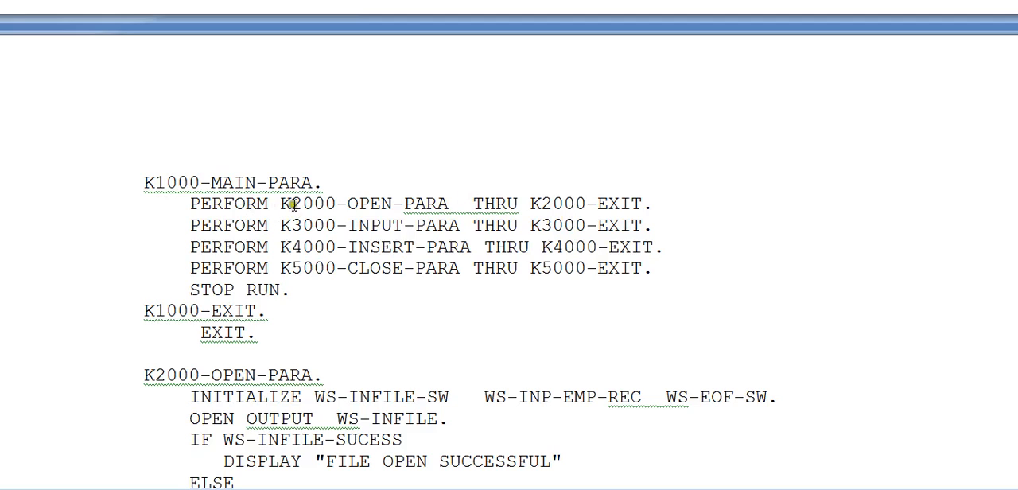
{"action": "mouse_move", "coordinate": [442, 214]}
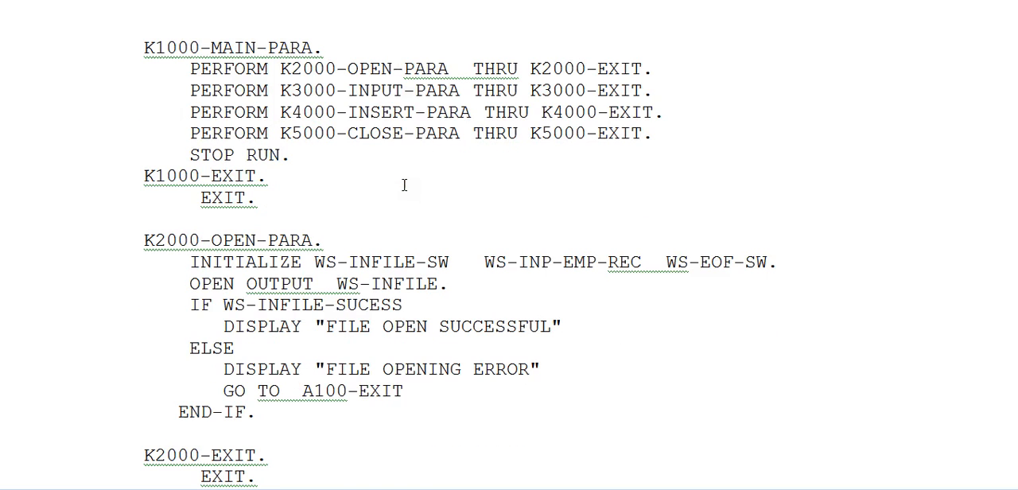
{"action": "double_click", "coordinate": [365, 69]}
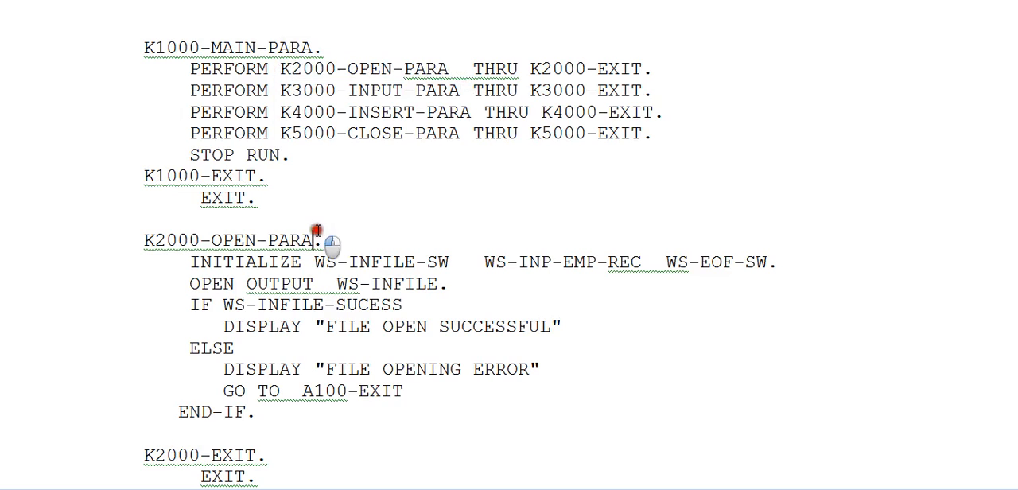
{"action": "scroll", "scroll_direction": "down", "scroll_amount": 3}
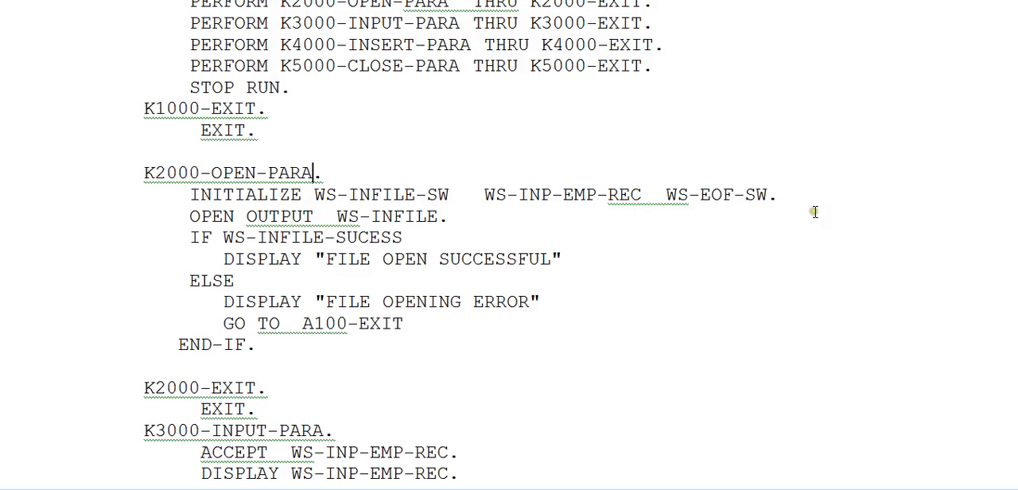
{"action": "mouse_move", "coordinate": [322, 232]}
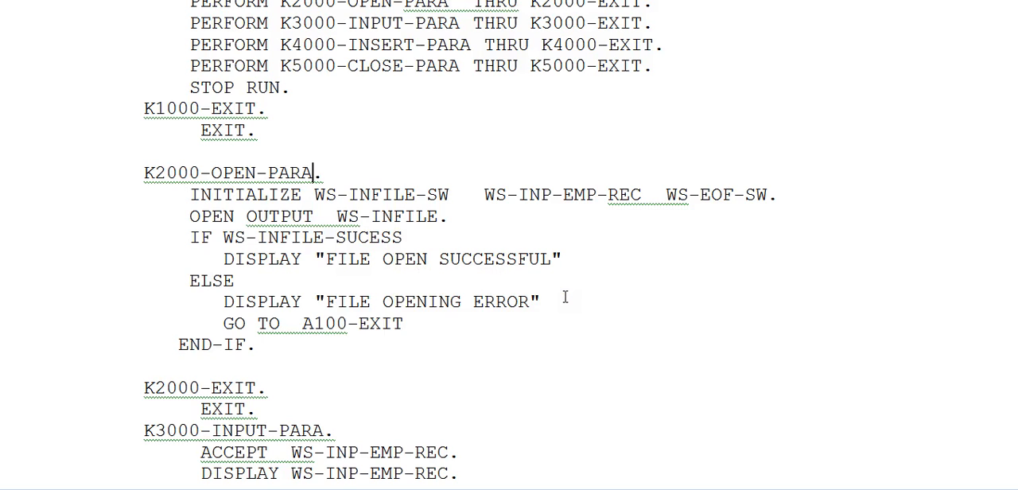
{"action": "scroll", "scroll_direction": "down", "scroll_amount": 3}
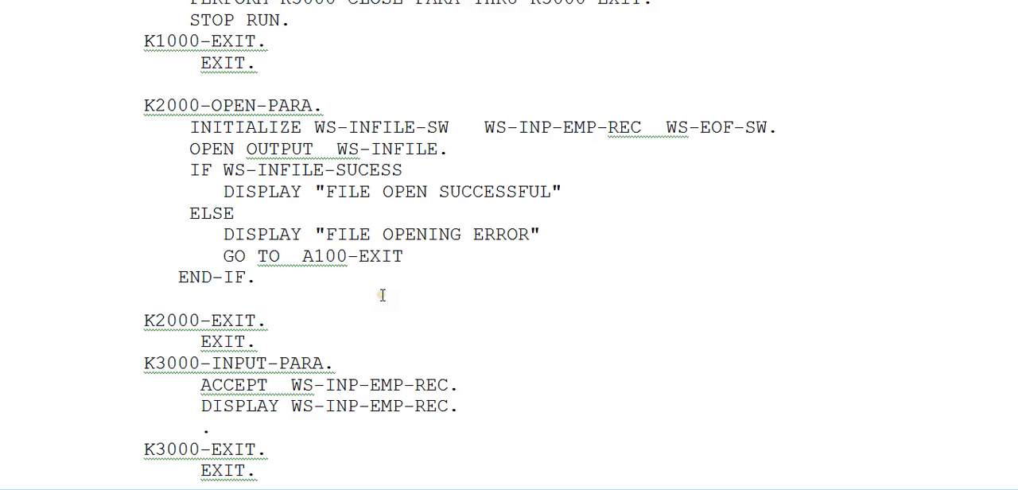
{"action": "mouse_move", "coordinate": [429, 266]}
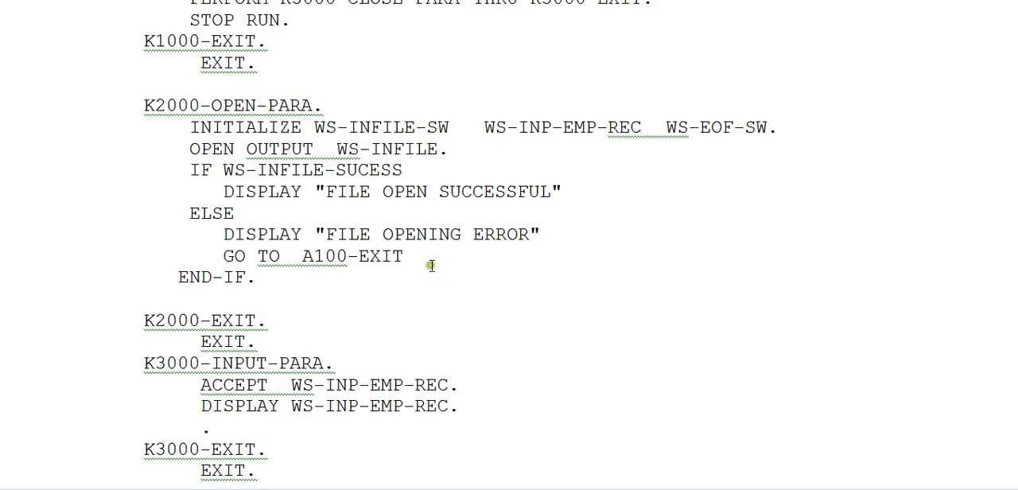
{"action": "mouse_move", "coordinate": [388, 287]}
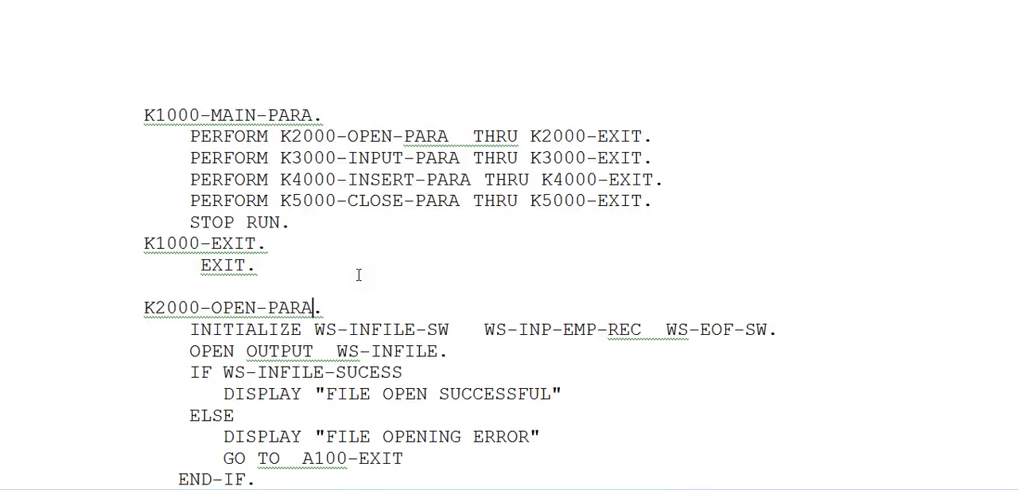
{"action": "scroll", "scroll_direction": "down", "scroll_amount": 3}
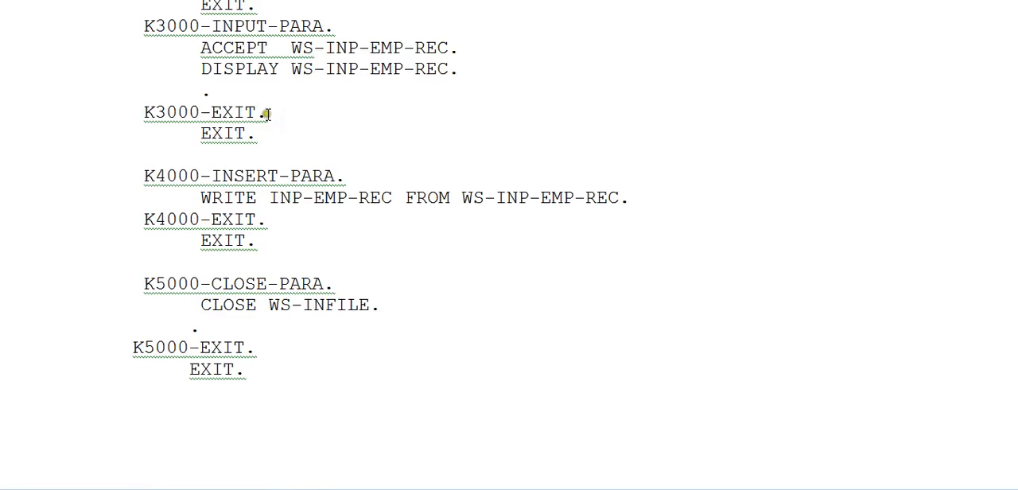
Scroll around K4000-INSERT-PARA and highlight its WRITE verb
{"action": "scroll", "scroll_direction": "up", "scroll_amount": 3}
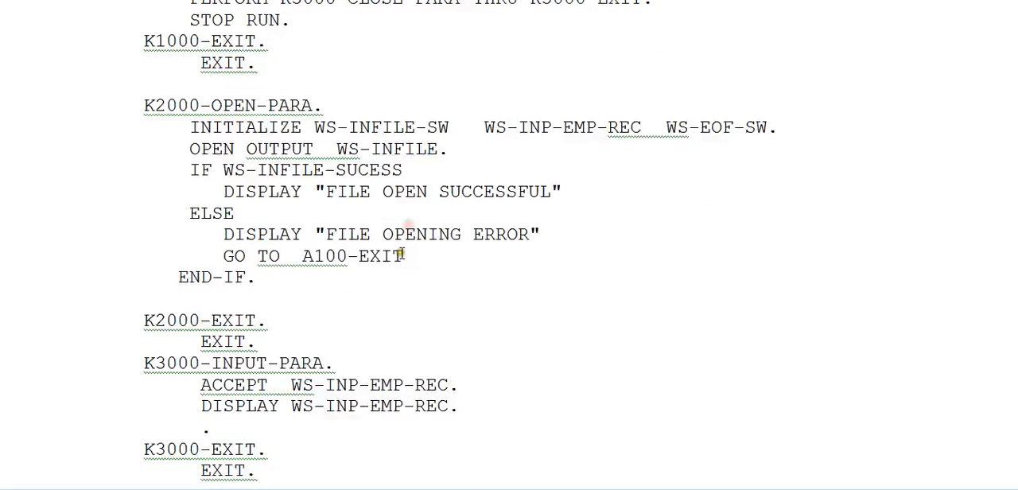
{"action": "scroll", "scroll_direction": "down", "scroll_amount": 3}
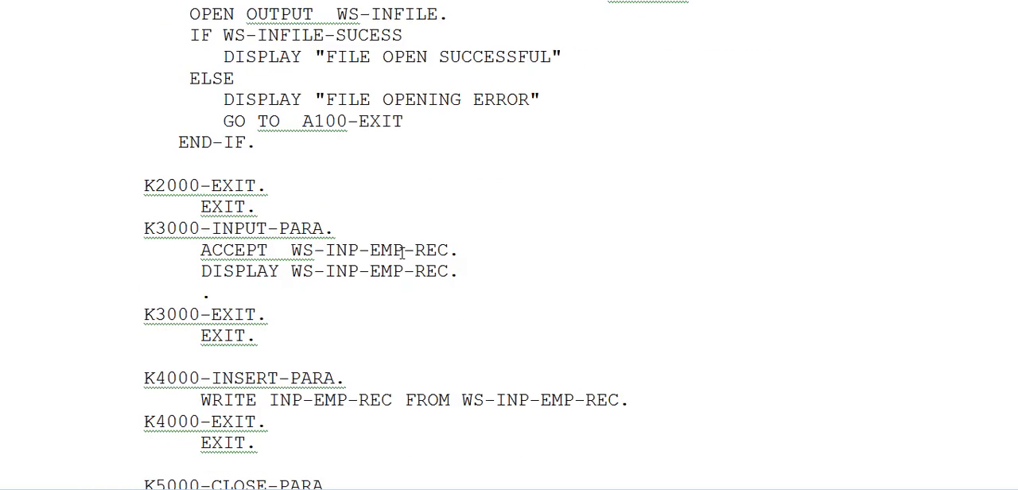
{"action": "scroll", "scroll_direction": "down", "scroll_amount": 3}
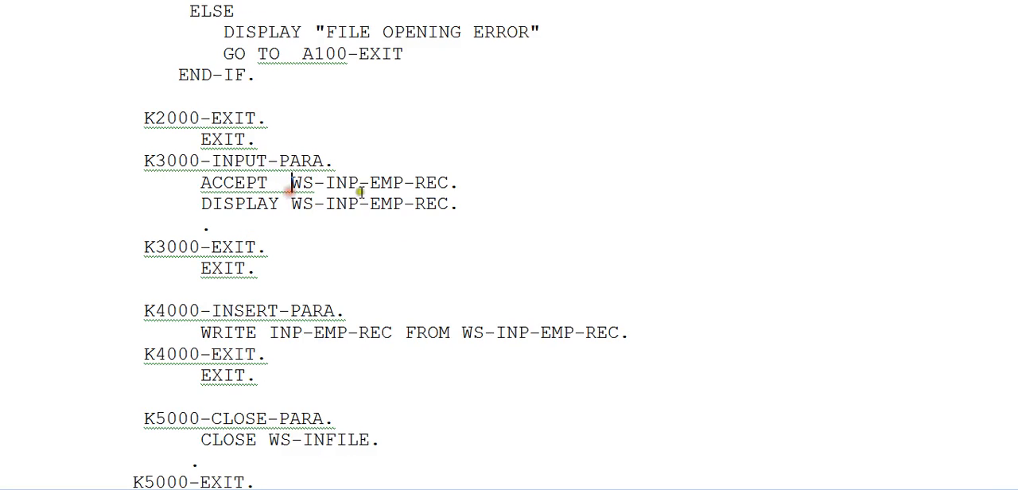
{"action": "scroll", "scroll_direction": "up", "scroll_amount": 3}
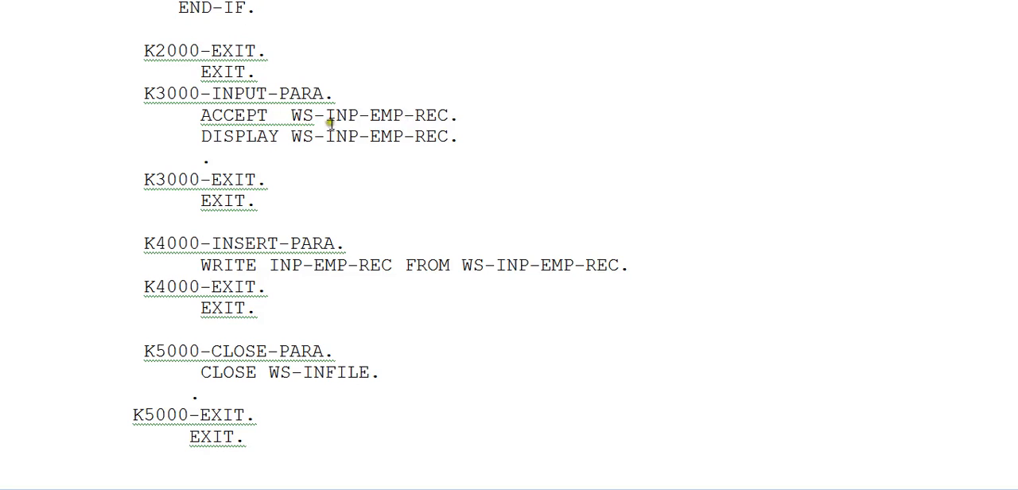
{"action": "mouse_move", "coordinate": [256, 139]}
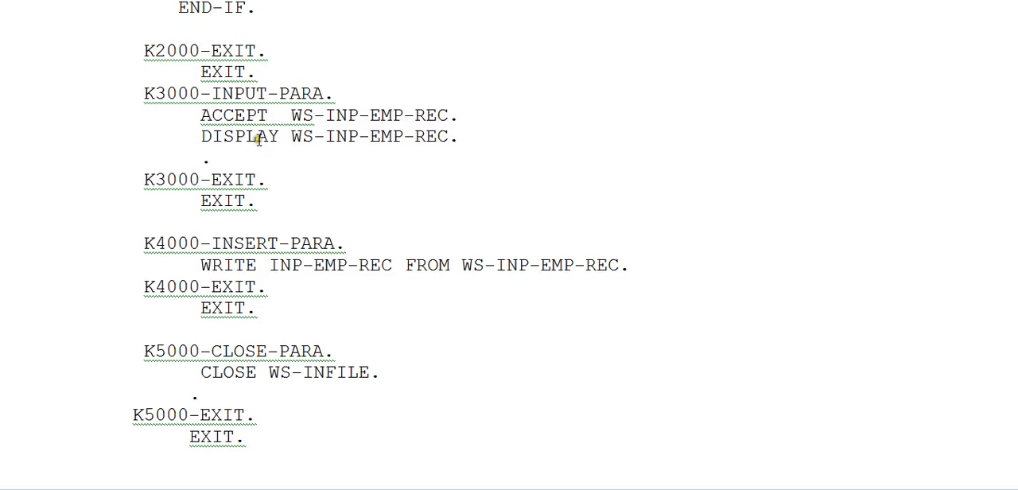
{"action": "mouse_move", "coordinate": [258, 152]}
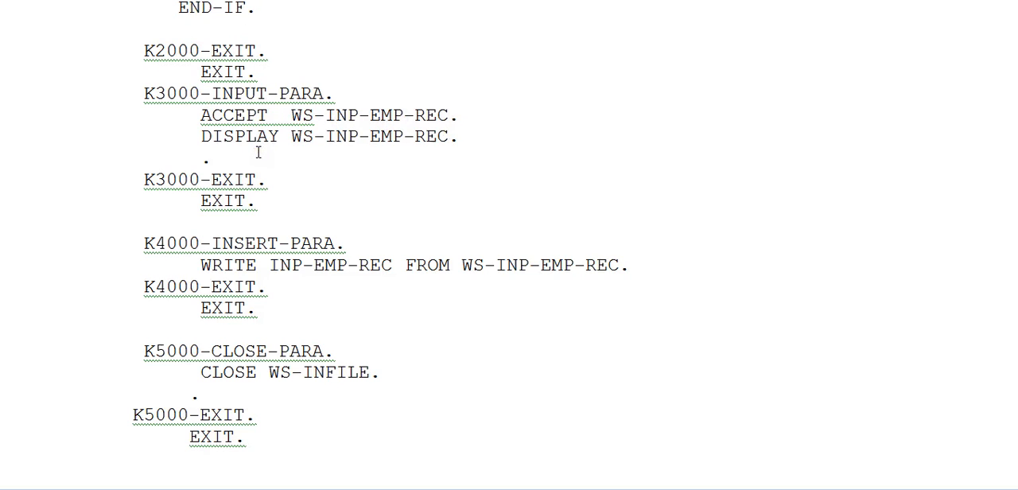
{"action": "scroll", "scroll_direction": "down", "scroll_amount": 3}
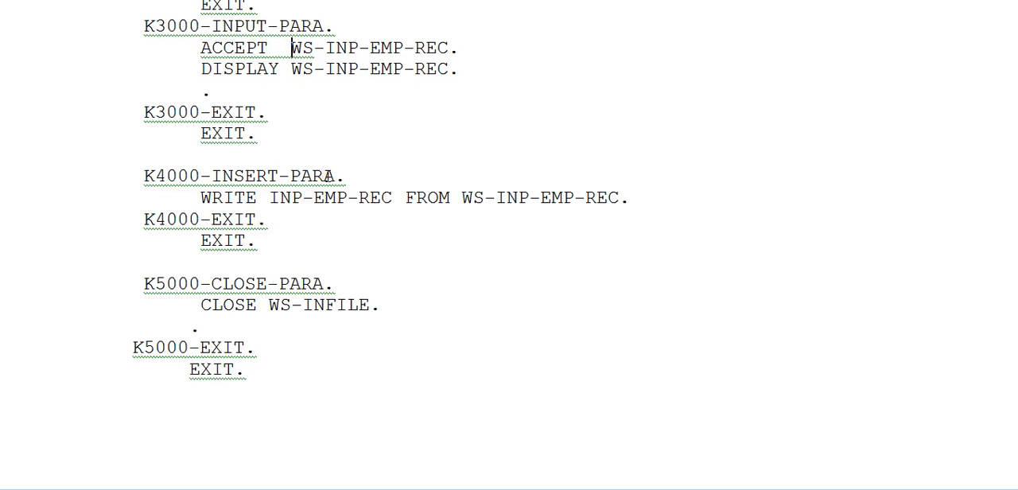
{"action": "double_click", "coordinate": [229, 197]}
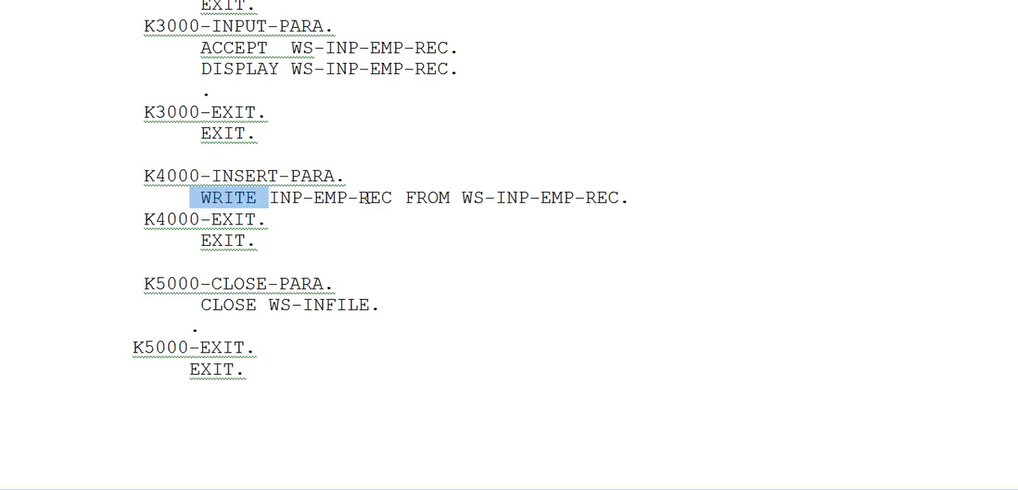
{"action": "scroll", "scroll_direction": "up", "scroll_amount": 3}
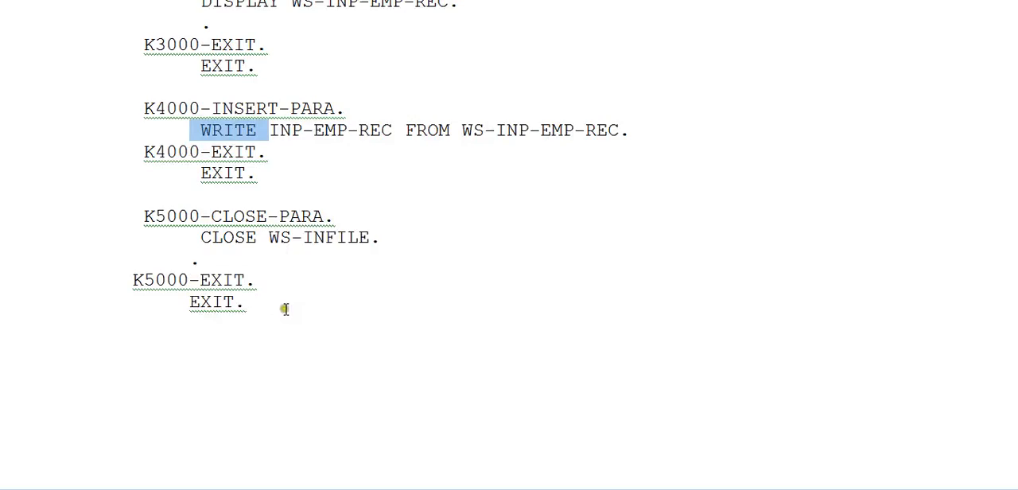
Scroll back up through the DATA DIVISION and JCL to the ORGANIZATION and ACCESS MODE notes
{"action": "scroll", "scroll_direction": "up", "scroll_amount": 3}
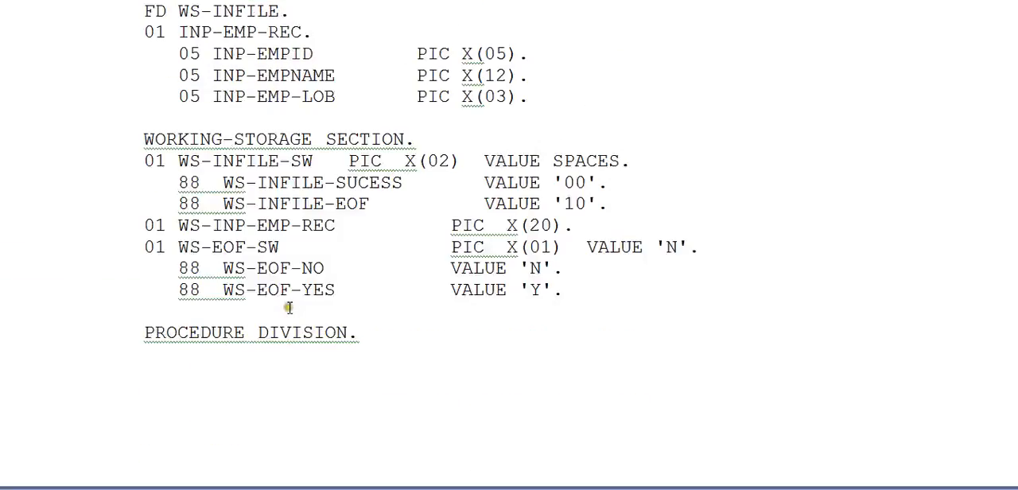
{"action": "scroll", "scroll_direction": "up", "scroll_amount": 3}
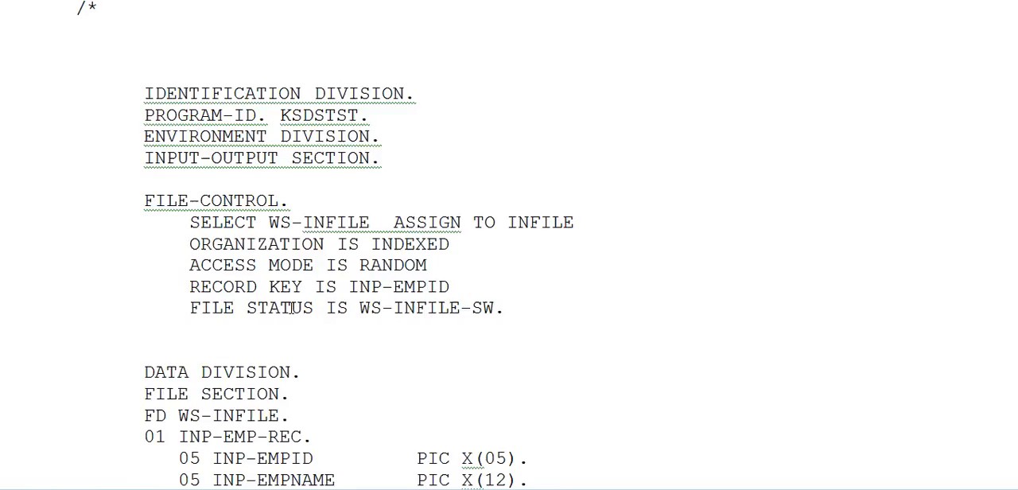
{"action": "scroll", "scroll_direction": "down", "scroll_amount": 3}
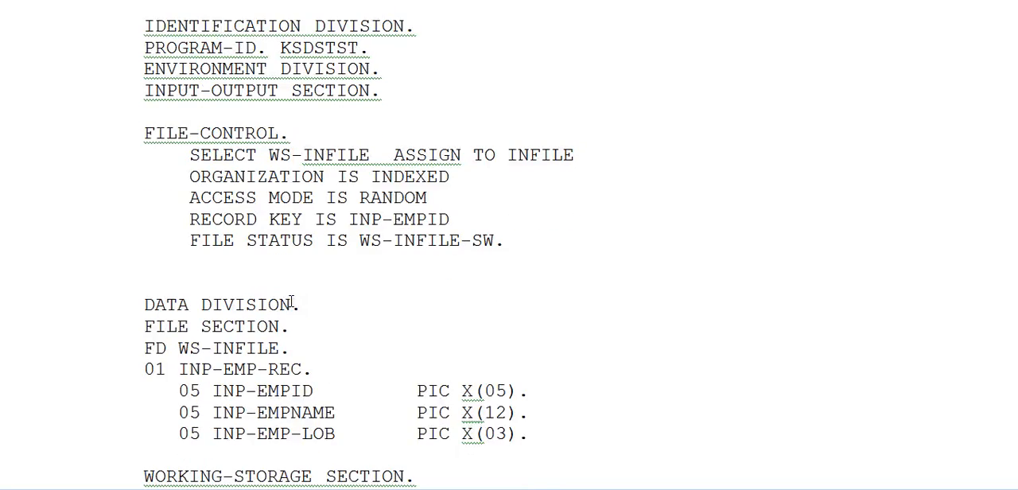
{"action": "scroll", "scroll_direction": "down", "scroll_amount": 3}
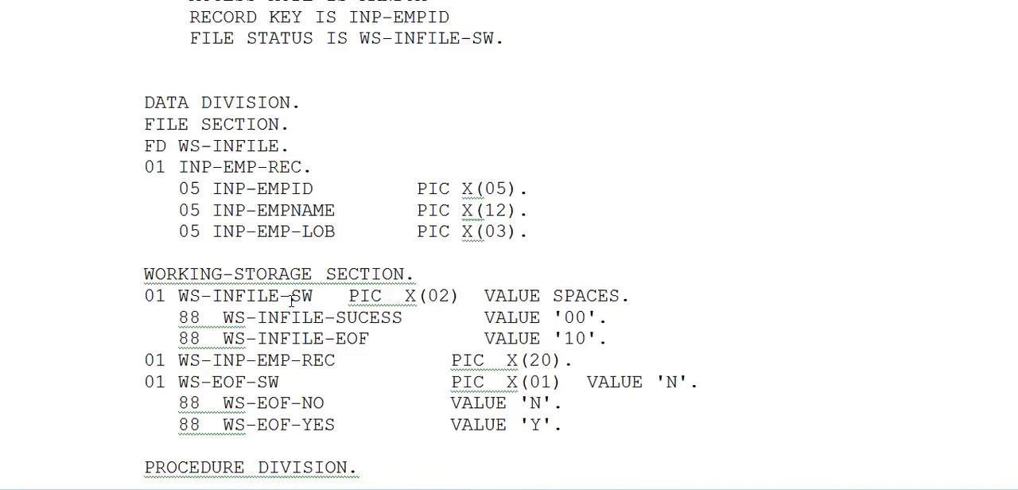
{"action": "scroll", "scroll_direction": "up", "scroll_amount": 3}
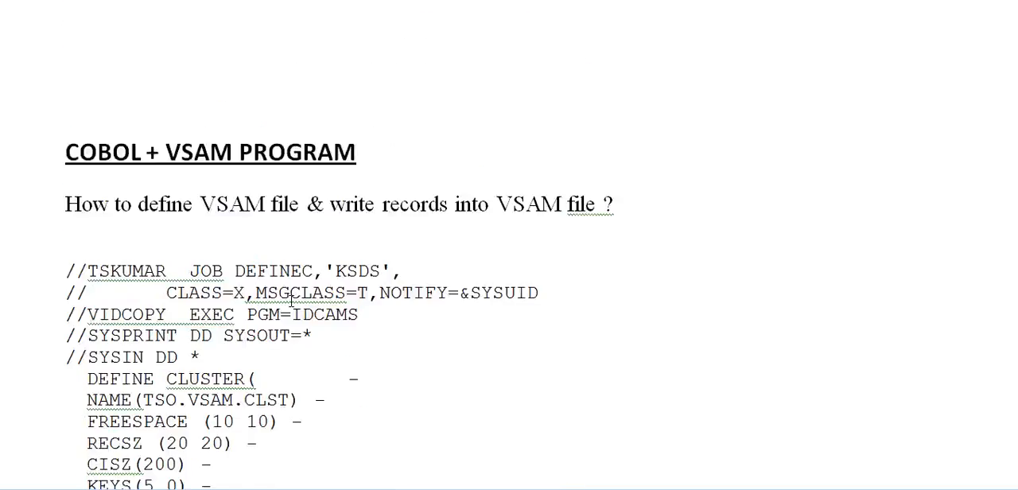
{"action": "scroll", "scroll_direction": "down", "scroll_amount": 3}
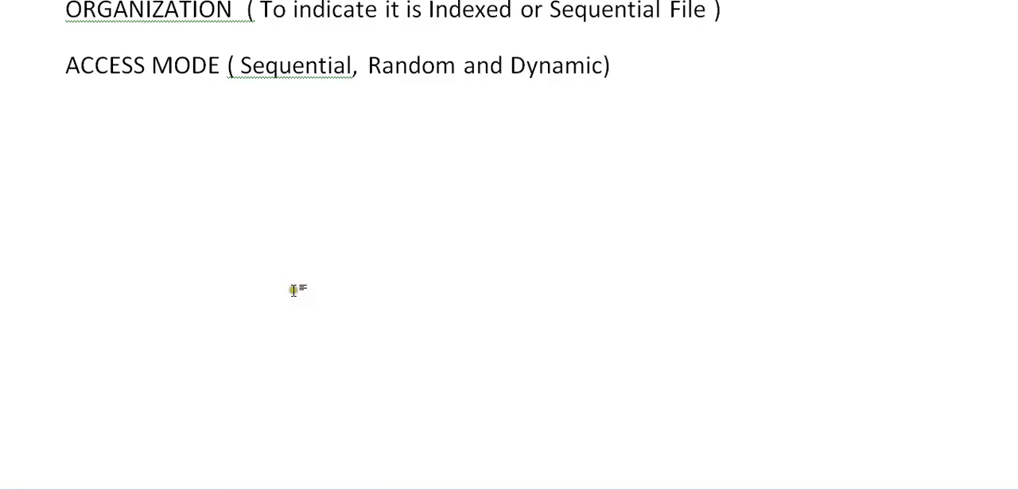